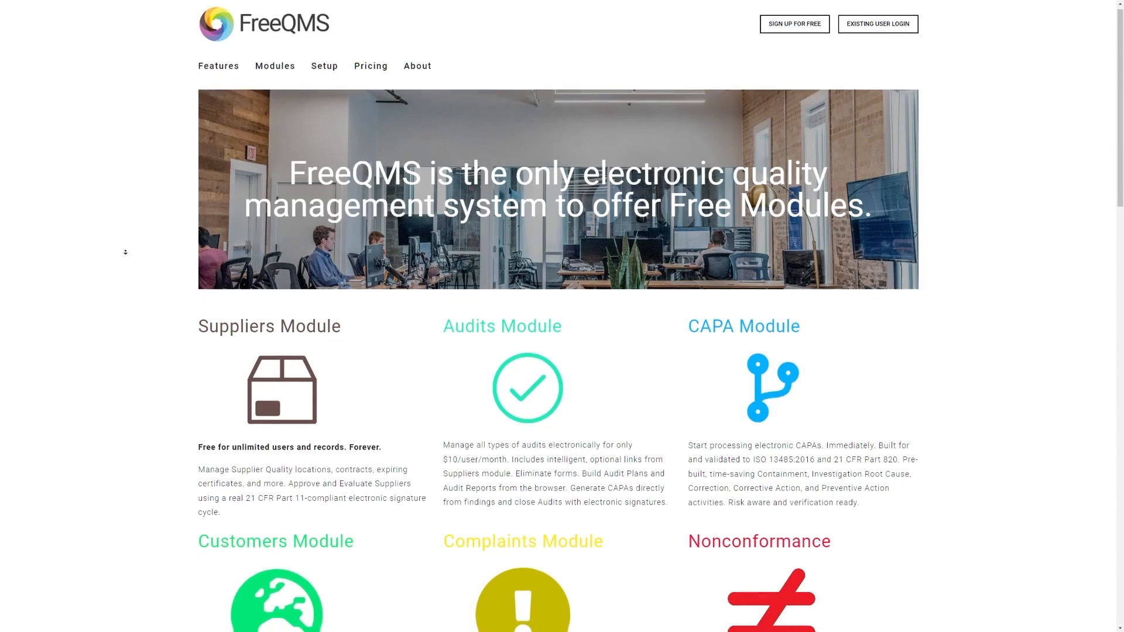
# Sign in to FreeQMS as an existing user to reach the dashboard.
pyautogui.scroll(-3)
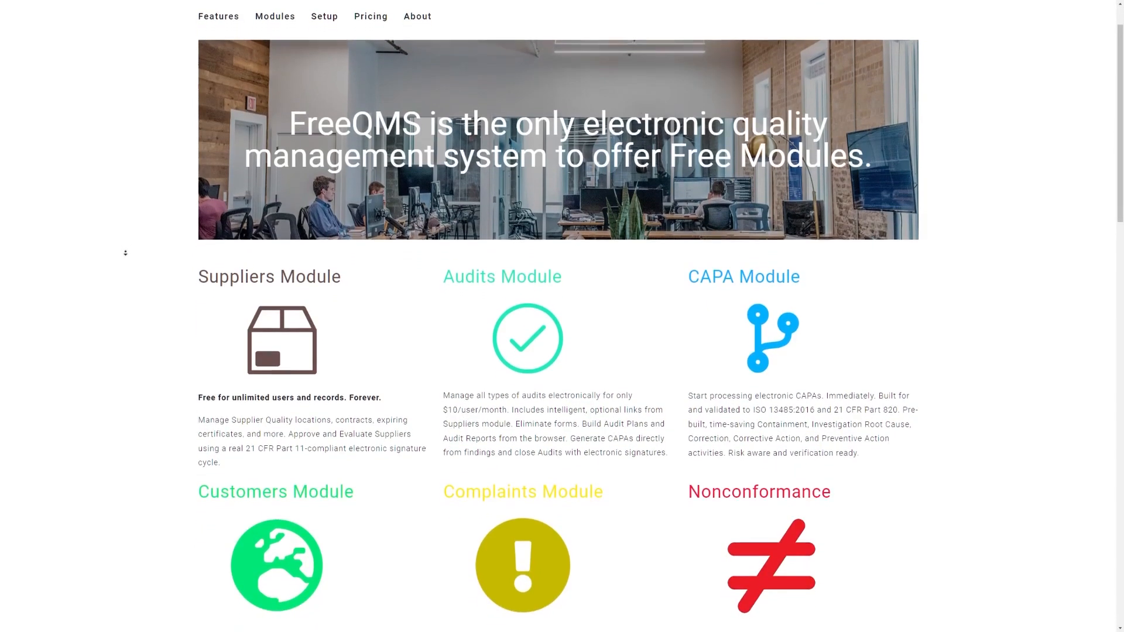
pyautogui.scroll(-3)
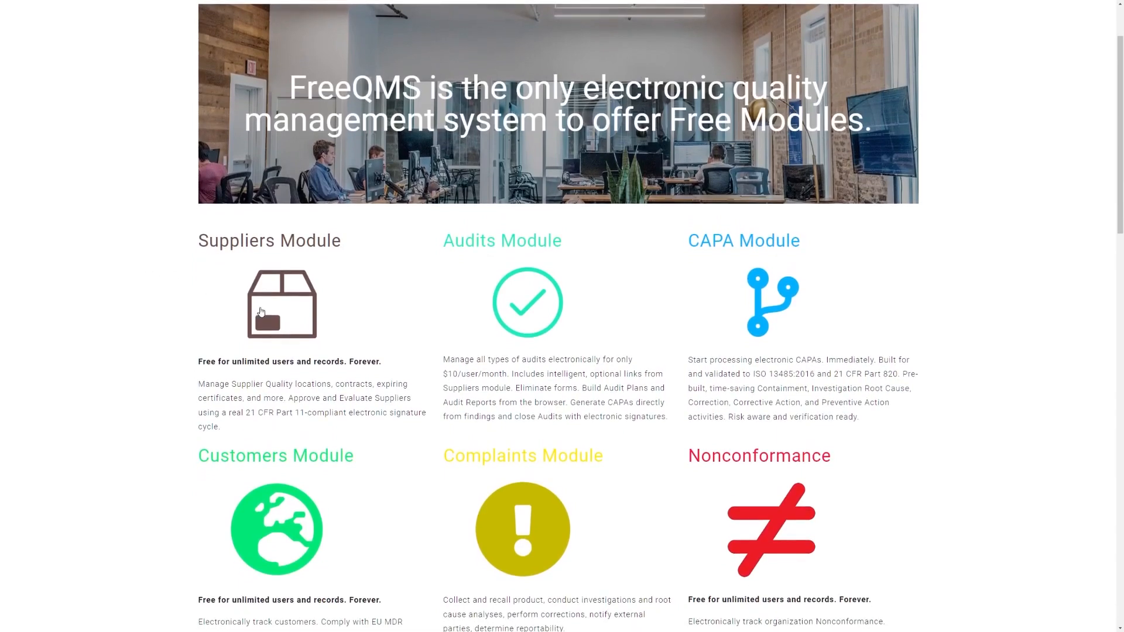
pyautogui.moveTo(587, 317)
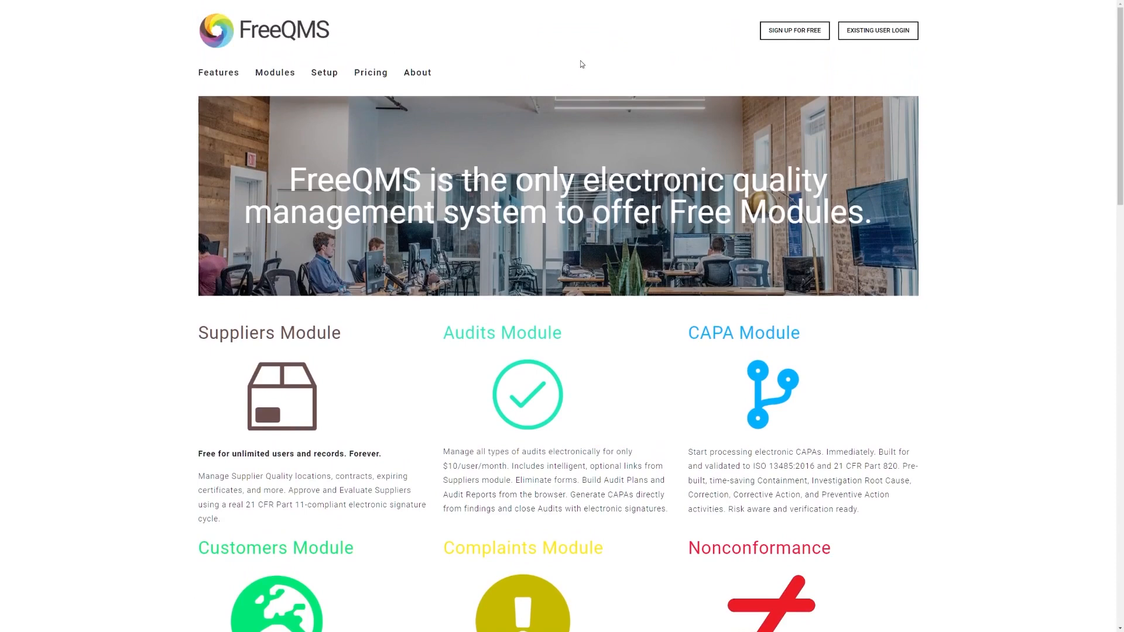
pyautogui.moveTo(774, 78)
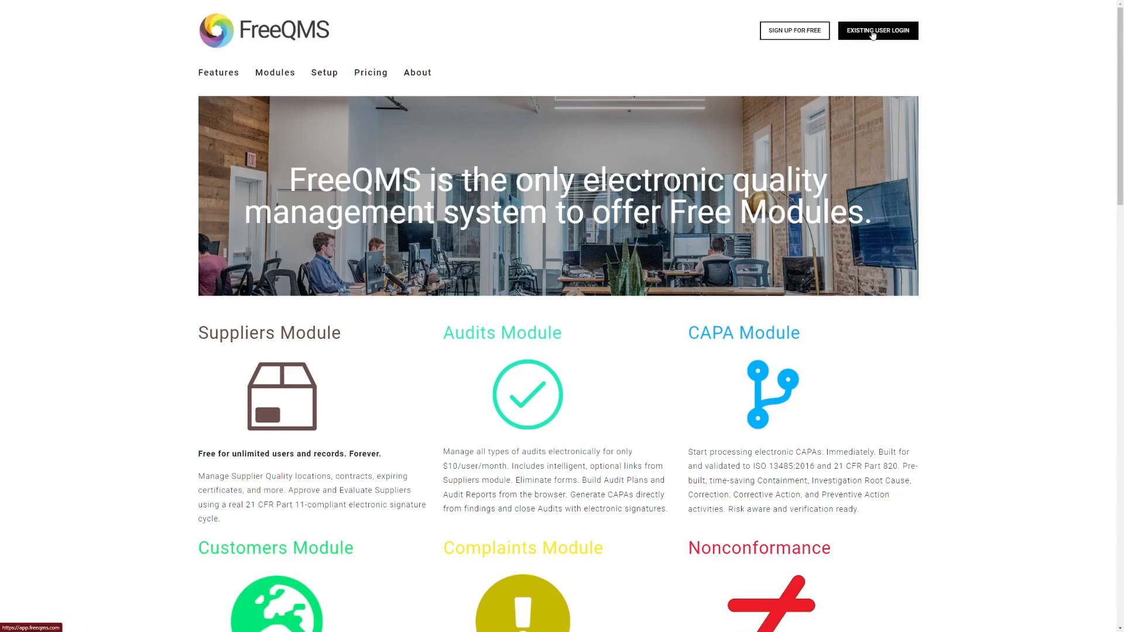
pyautogui.click(876, 30)
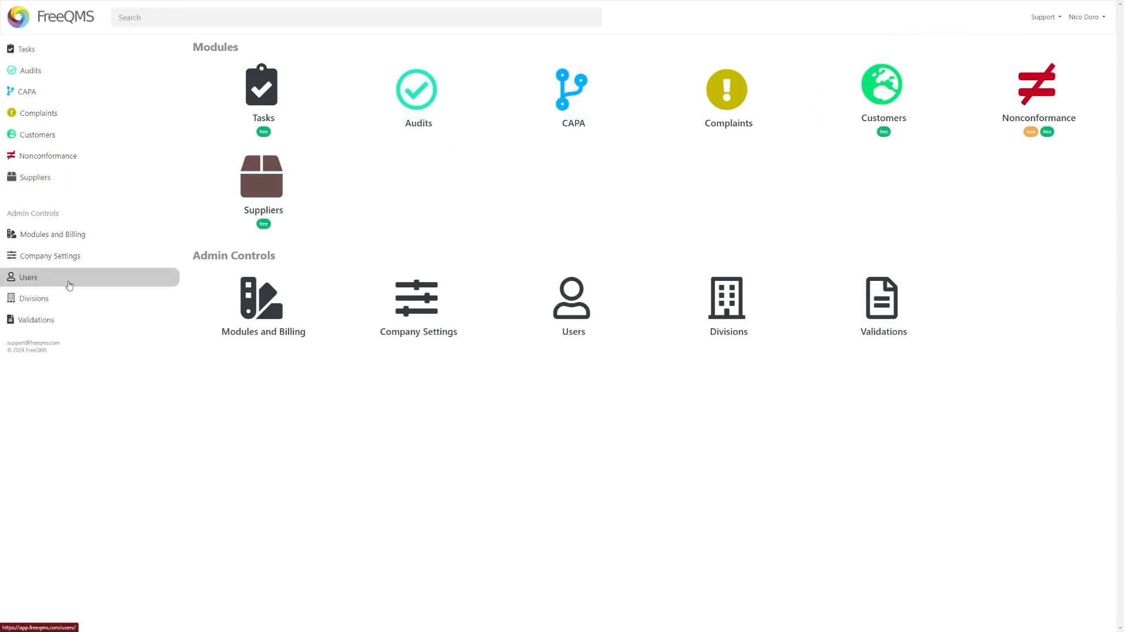
pyautogui.moveTo(181, 280)
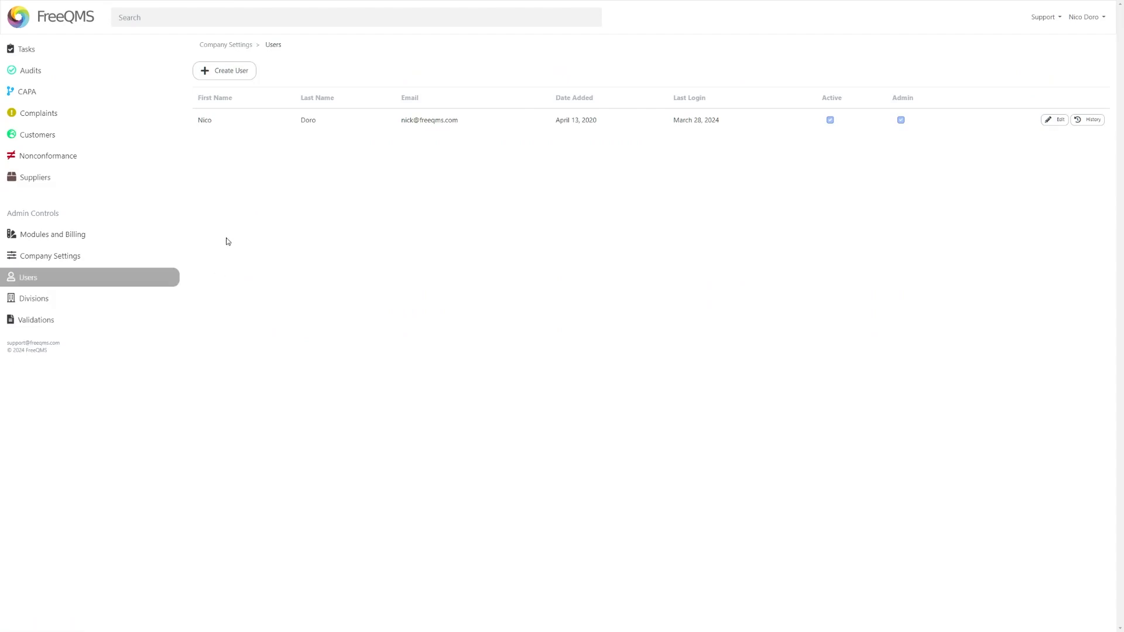
pyautogui.moveTo(26, 49)
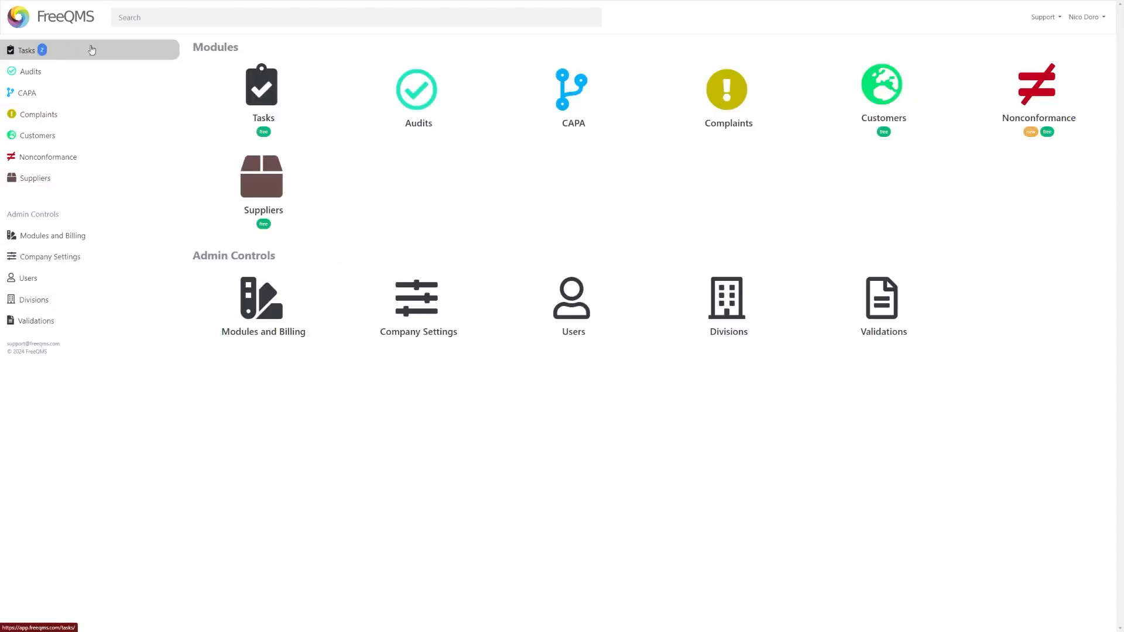
# Go to the Audits list and start a blank Create Audit form.
pyautogui.click(31, 72)
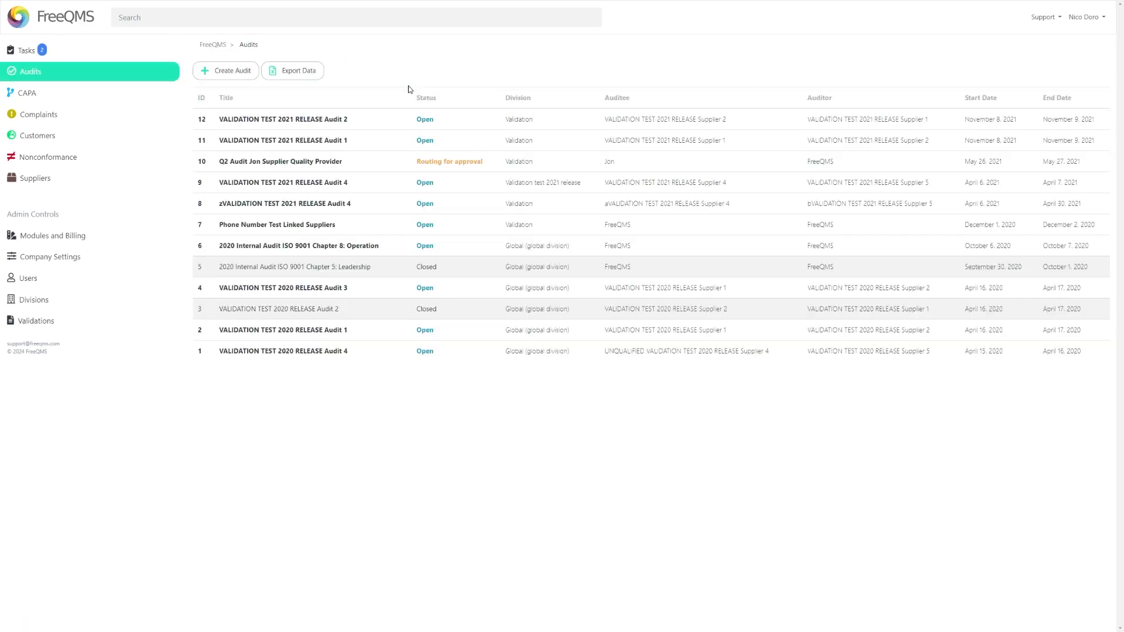
pyautogui.moveTo(410, 90)
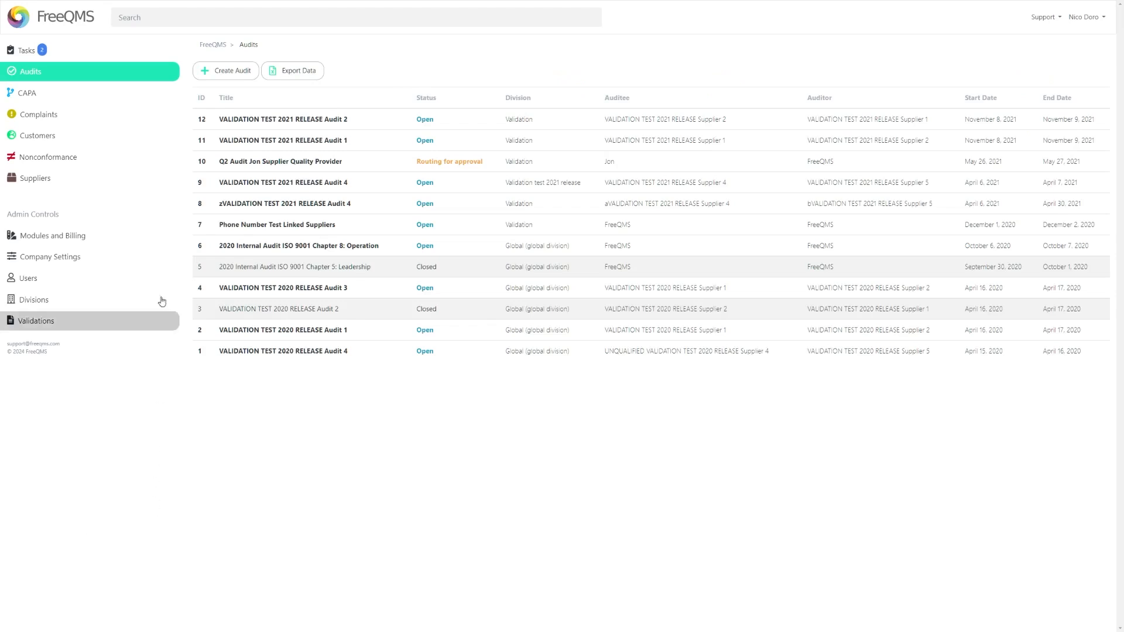
pyautogui.click(225, 70)
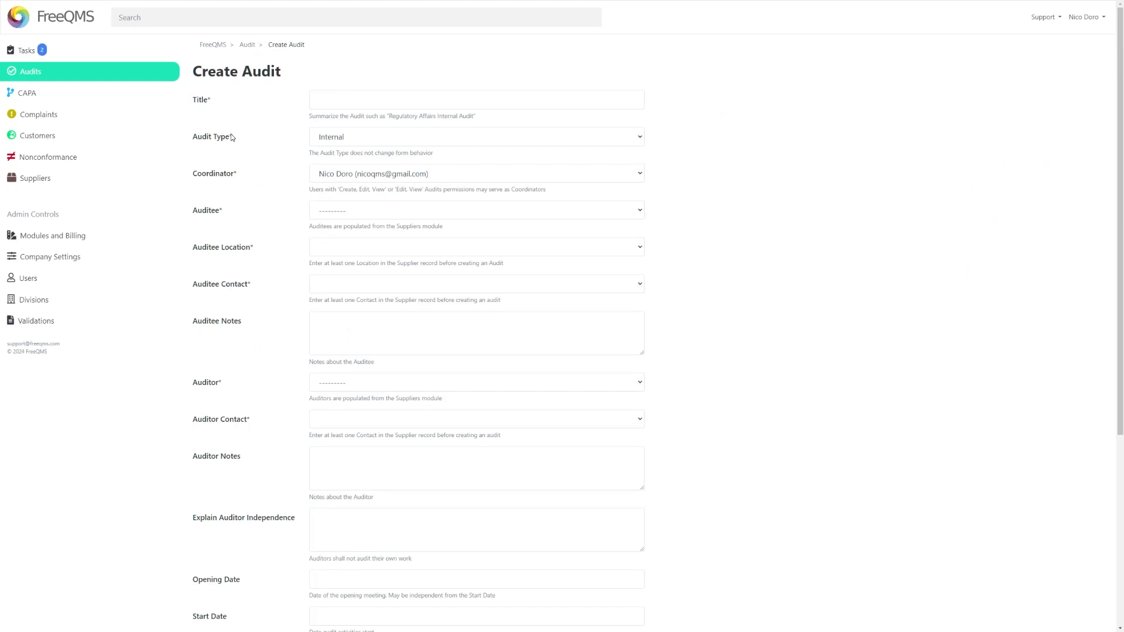
pyautogui.moveTo(234, 133)
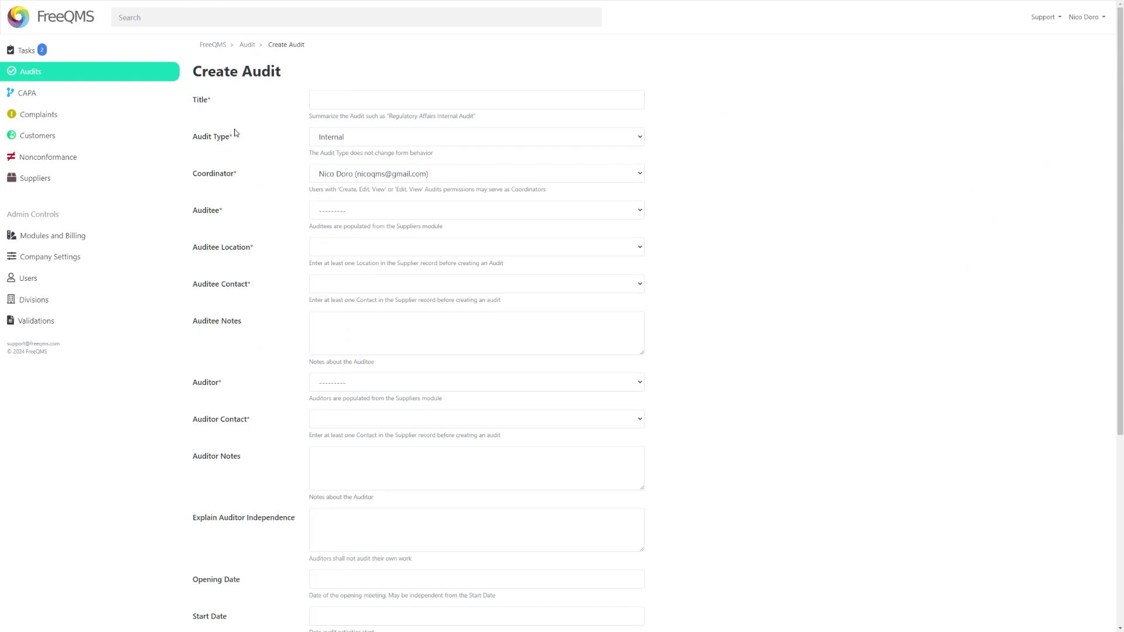
# Enter "ExampleAudit" as the new audit's title.
pyautogui.click(476, 99)
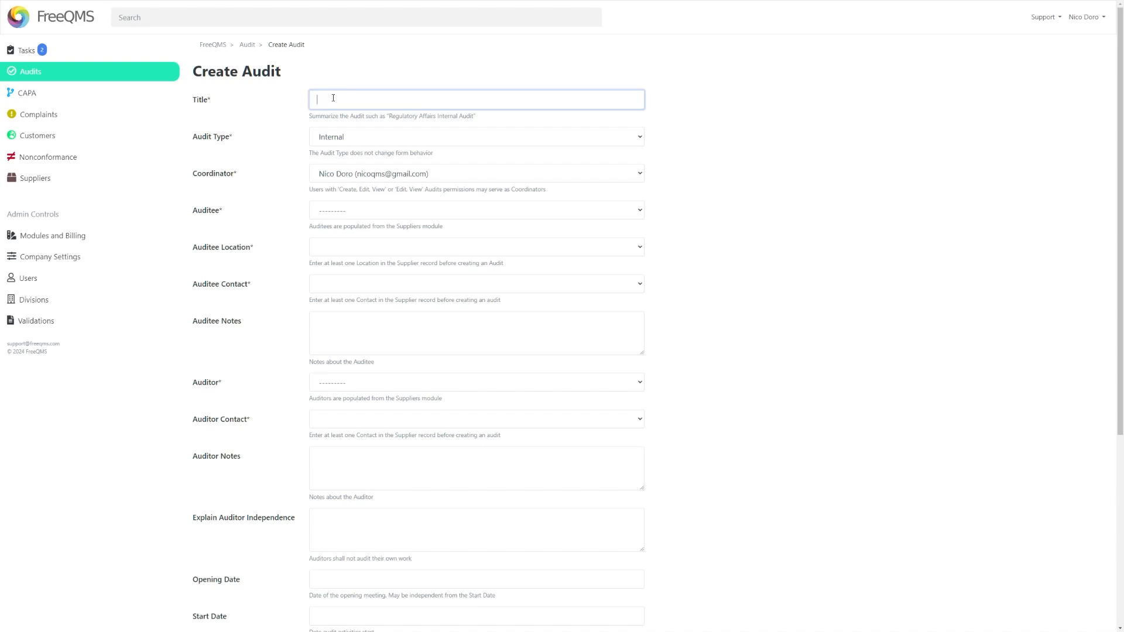
pyautogui.write('ExampleAudit')
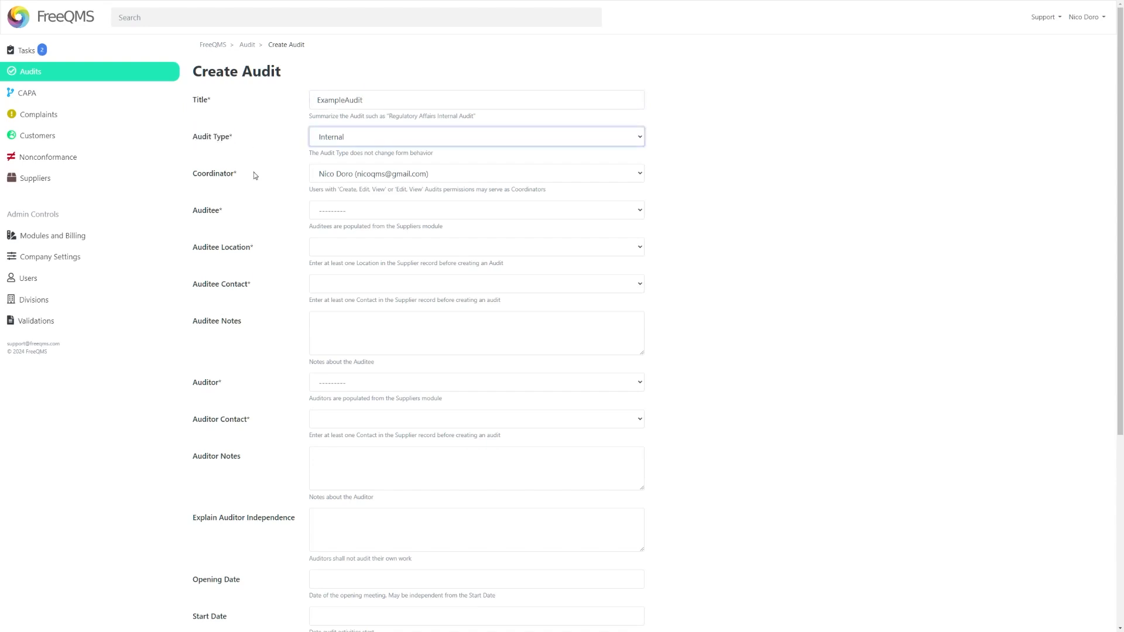
# Review the required Auditee and Auditor Contact fields, then open the zVALIDATION TEST 2021 RELEASE Audit 4 record.
pyautogui.doubleClick(213, 173)
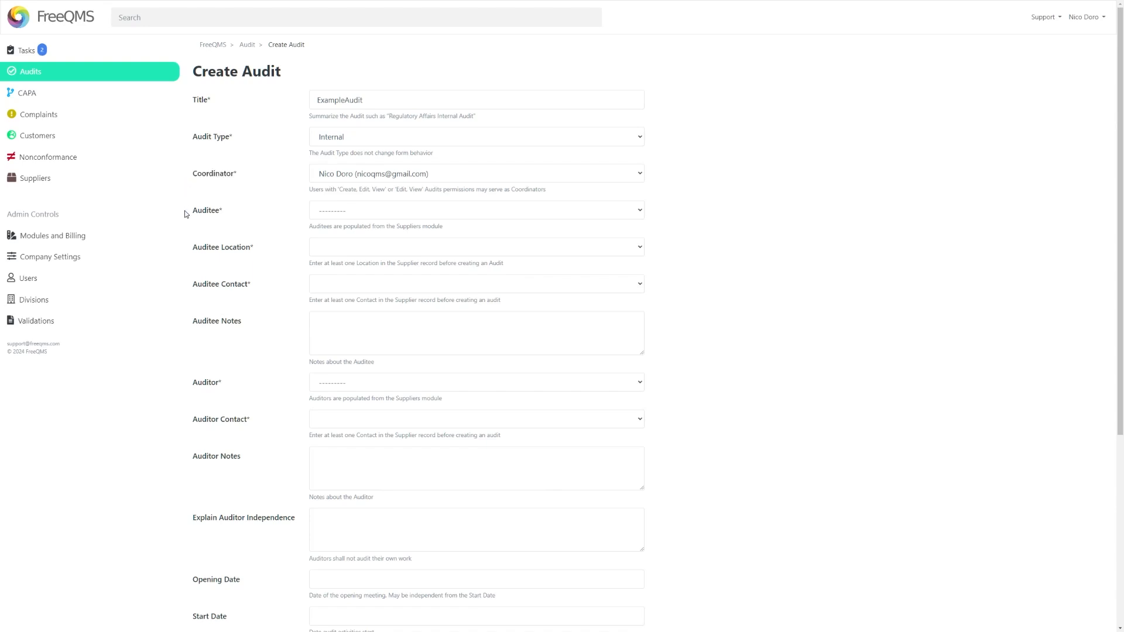
pyautogui.doubleClick(206, 209)
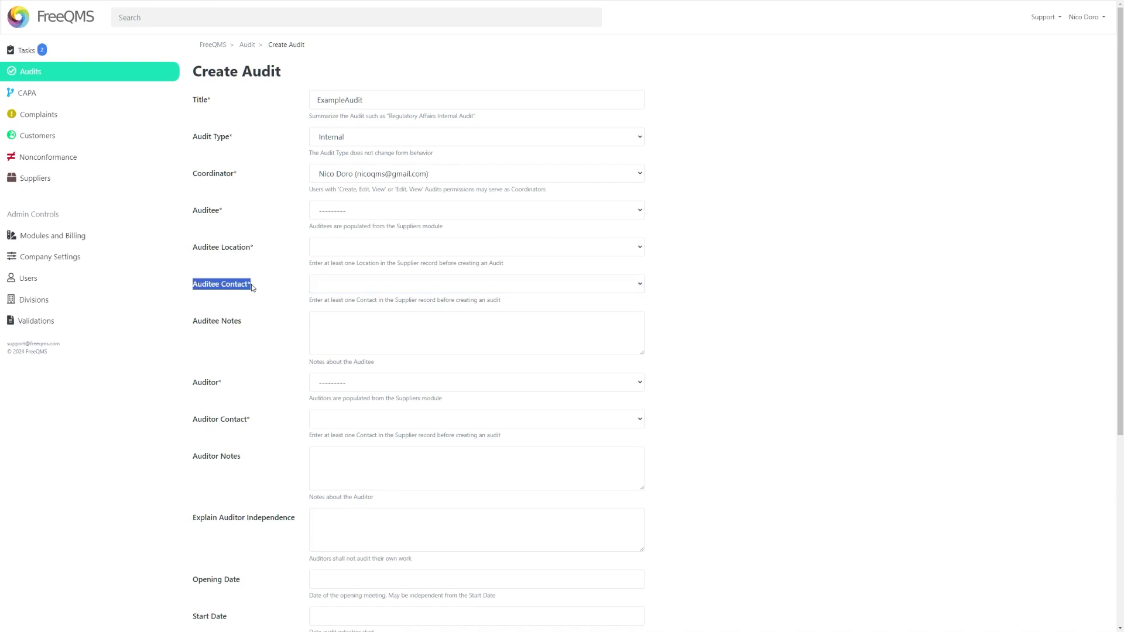
pyautogui.scroll(-3)
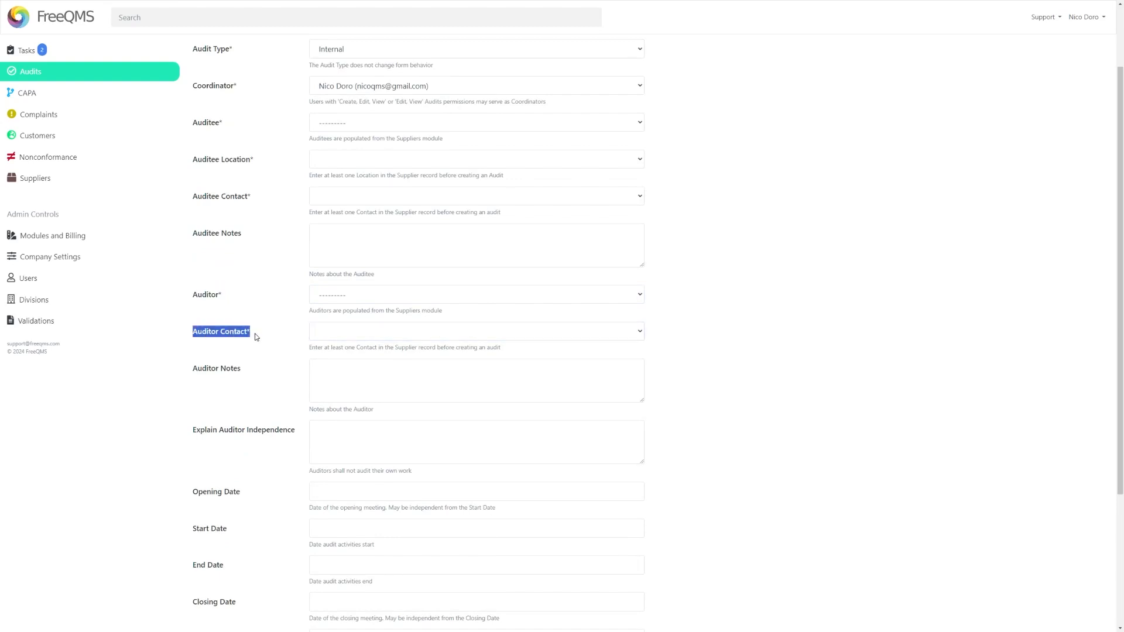
pyautogui.scroll(-3)
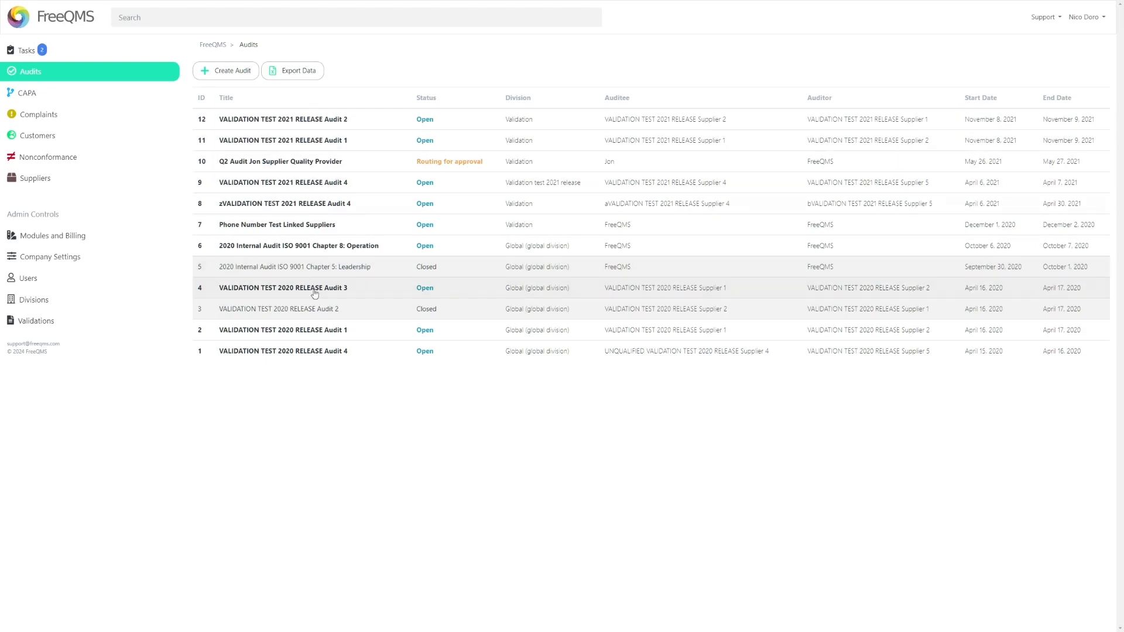
pyautogui.click(285, 202)
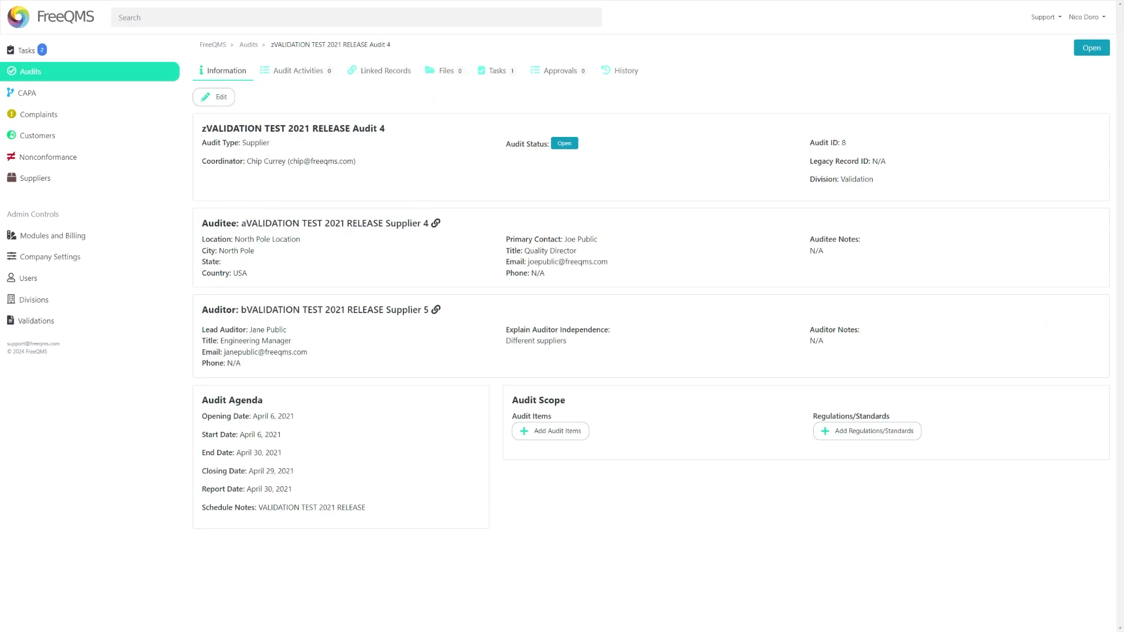
pyautogui.moveTo(274, 171)
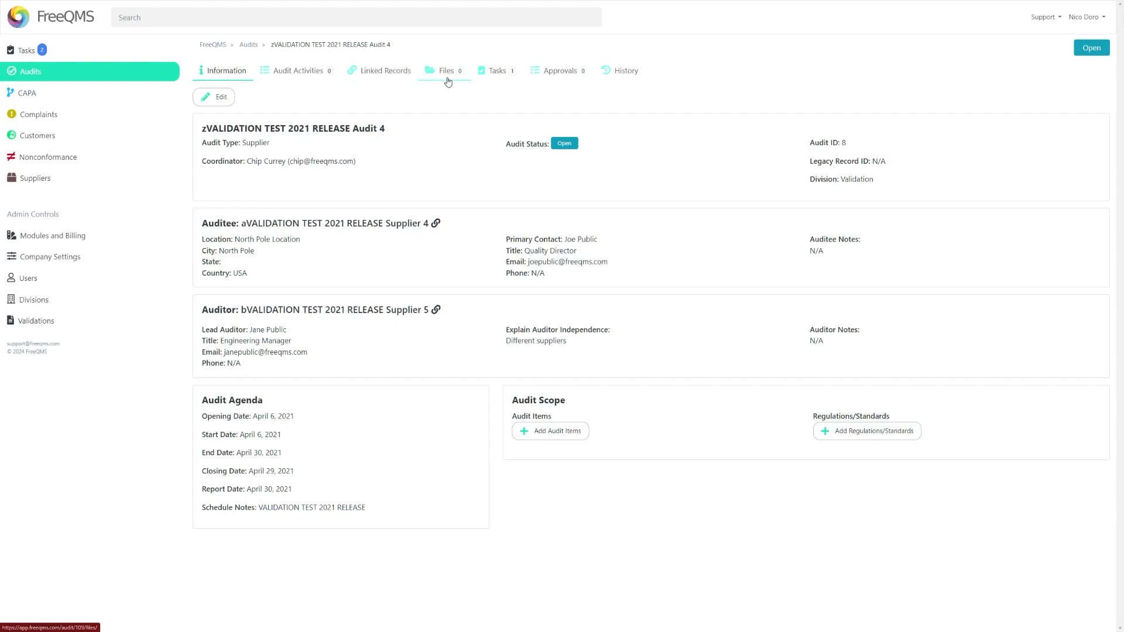
pyautogui.moveTo(470, 82)
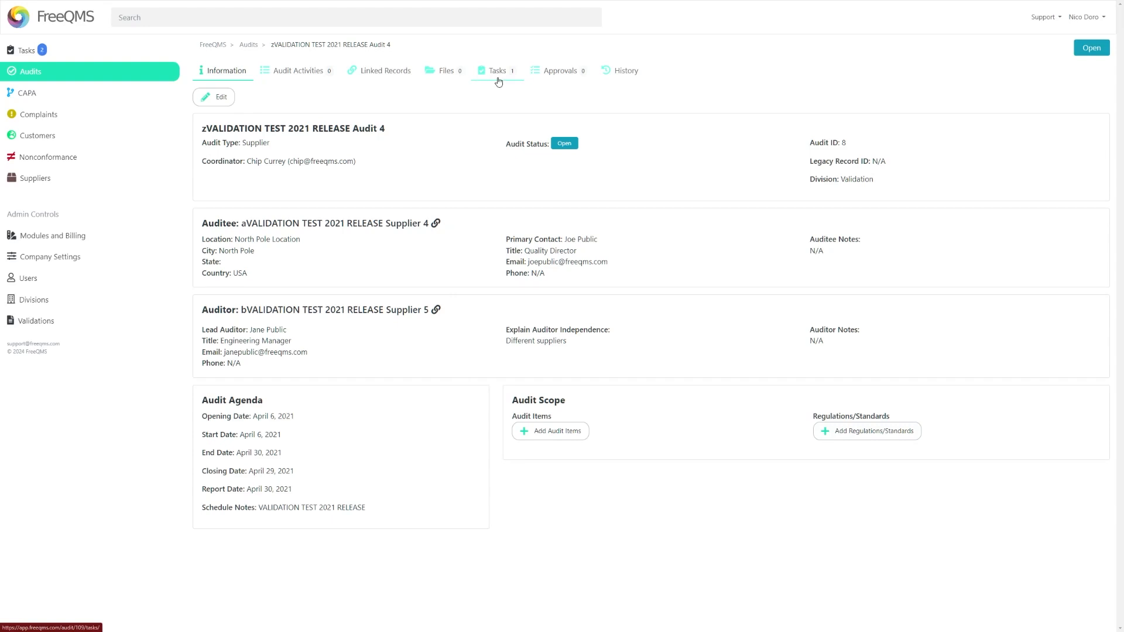
pyautogui.moveTo(512, 81)
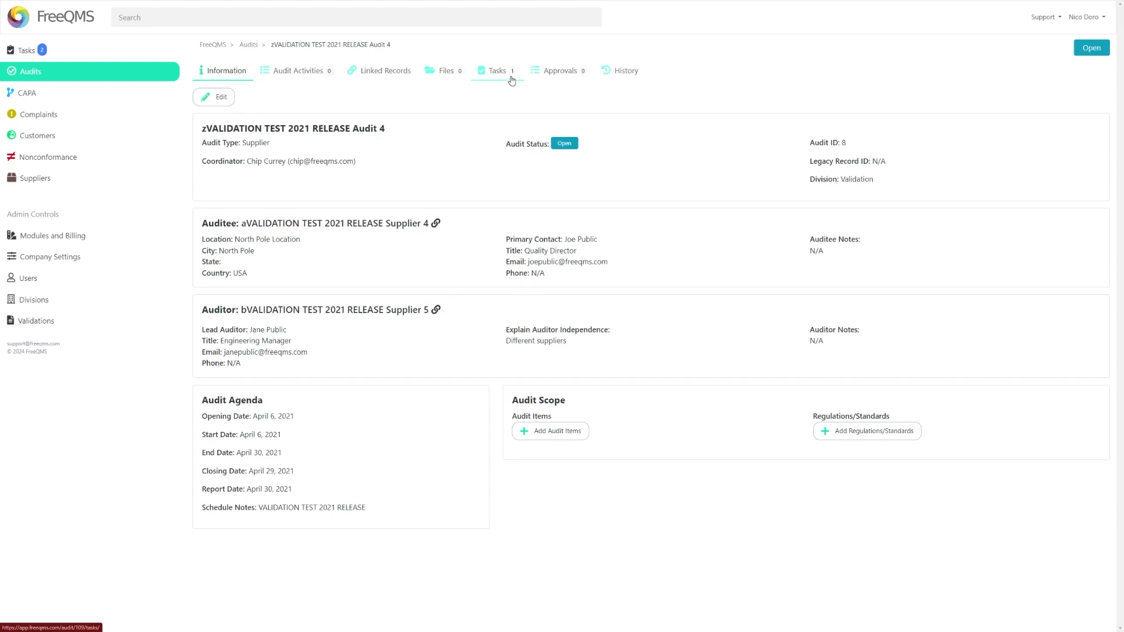
pyautogui.moveTo(550, 71)
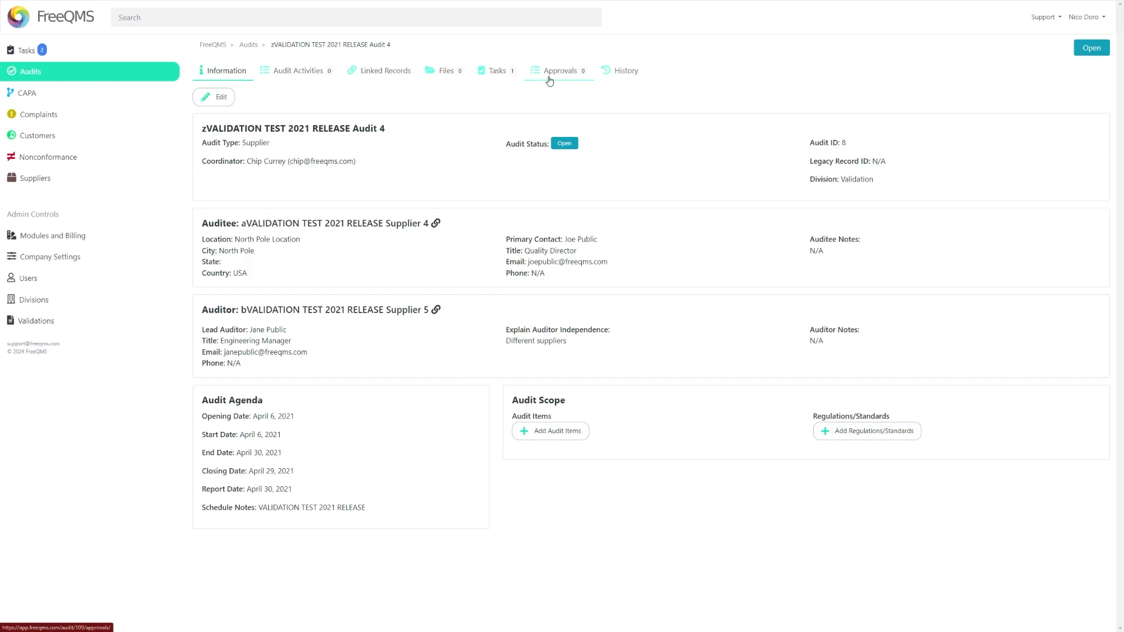
pyautogui.moveTo(538, 100)
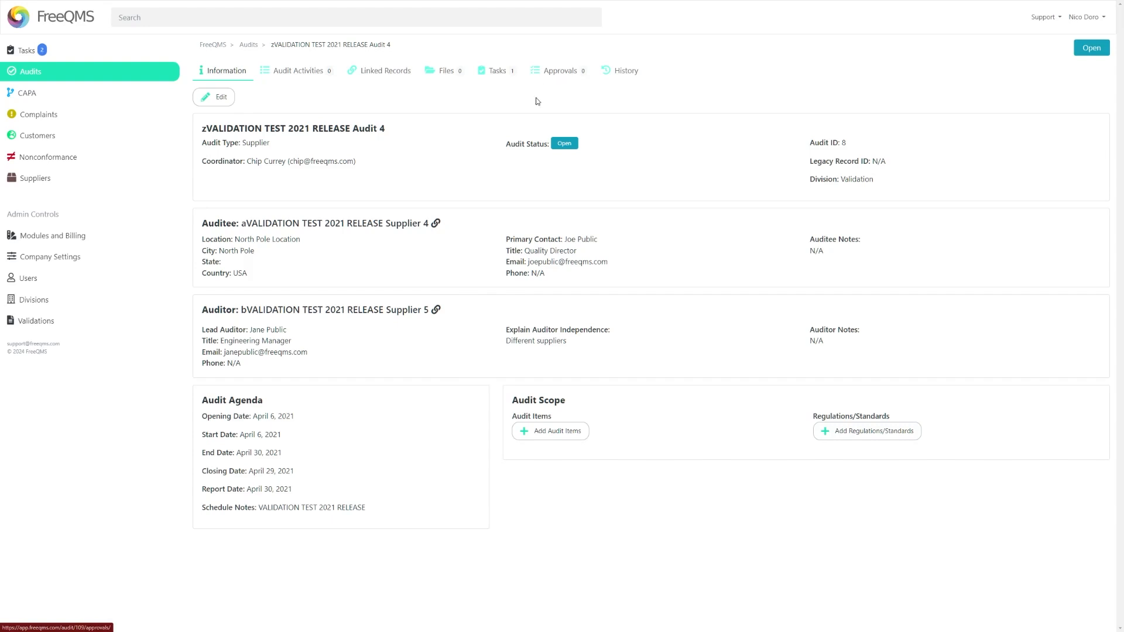
pyautogui.moveTo(508, 180)
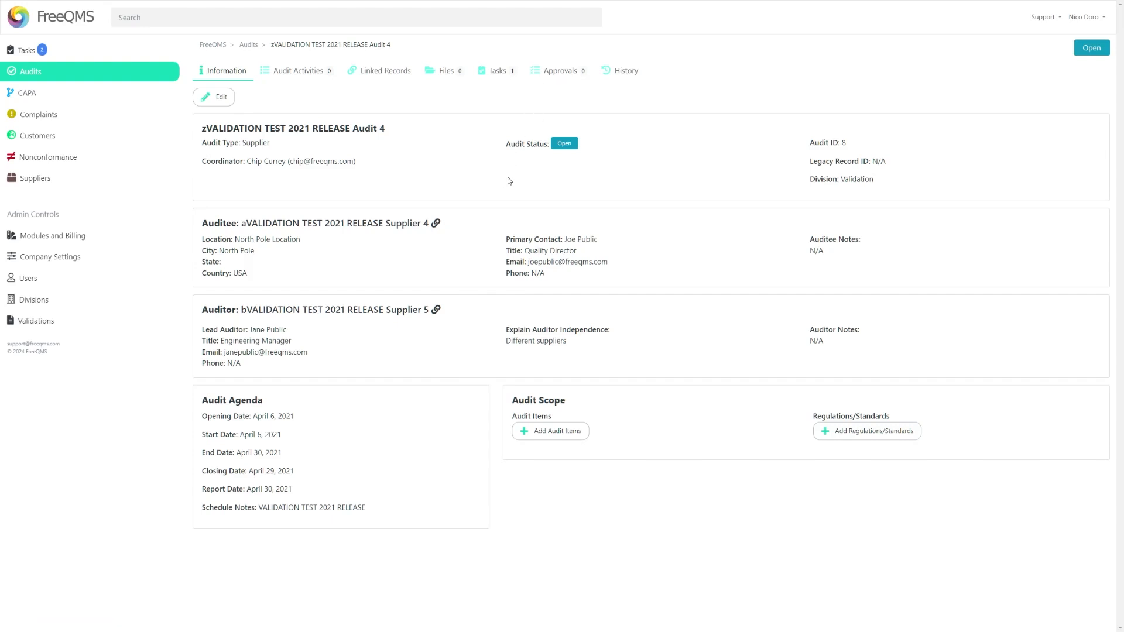